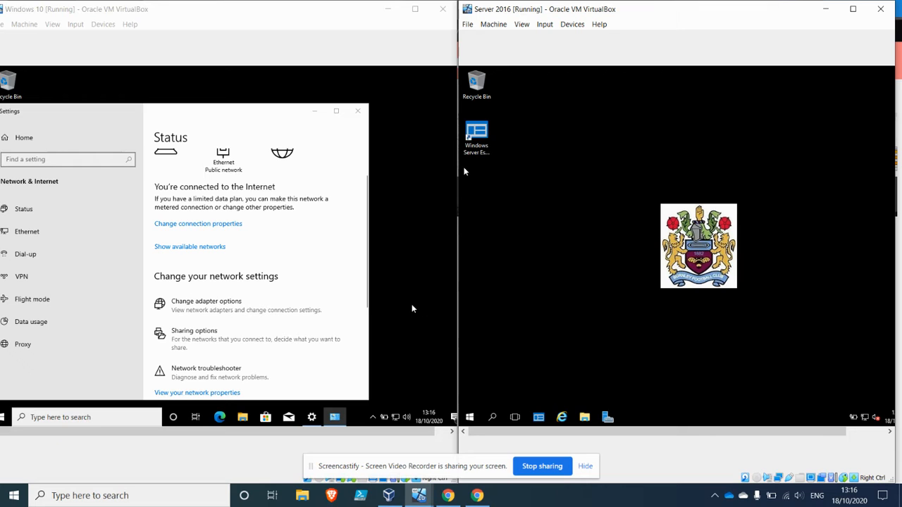
mouse_move(431, 302)
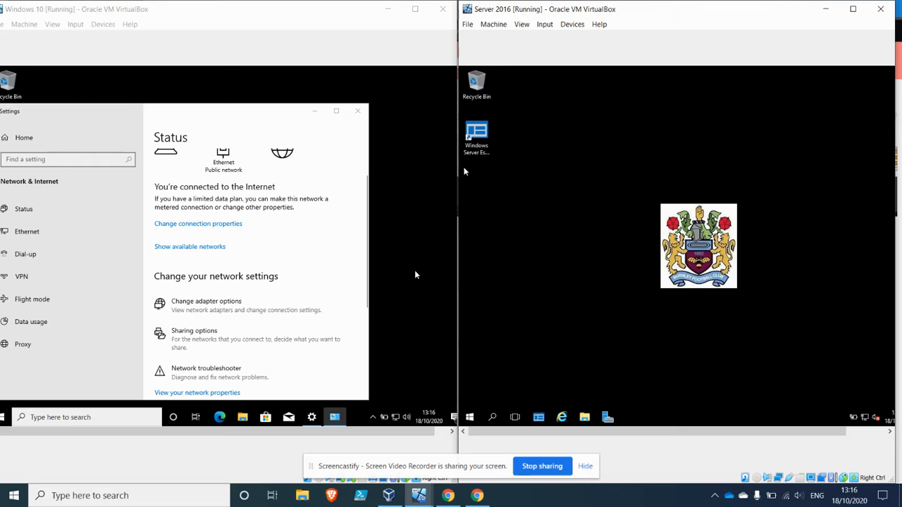
mouse_move(407, 282)
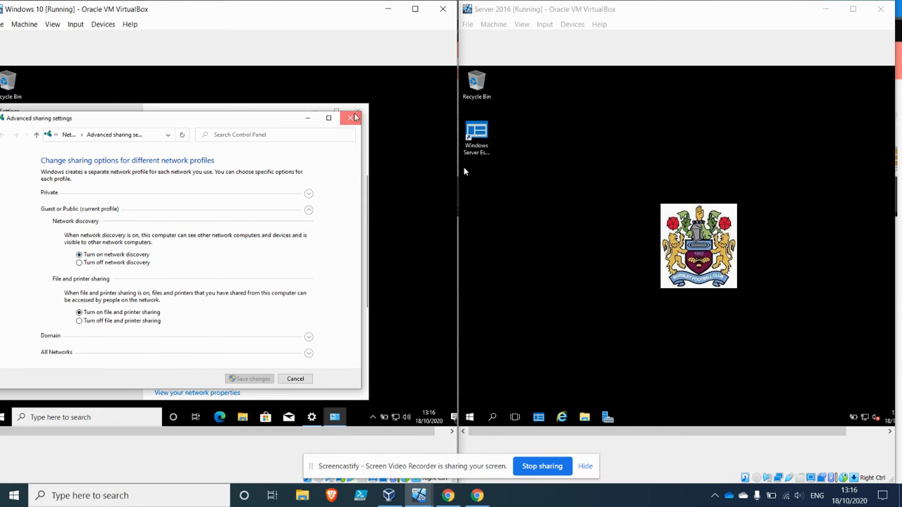
Close the Windows 10 Advanced sharing settings window, leaving discovery and file sharing on
left_click(351, 118)
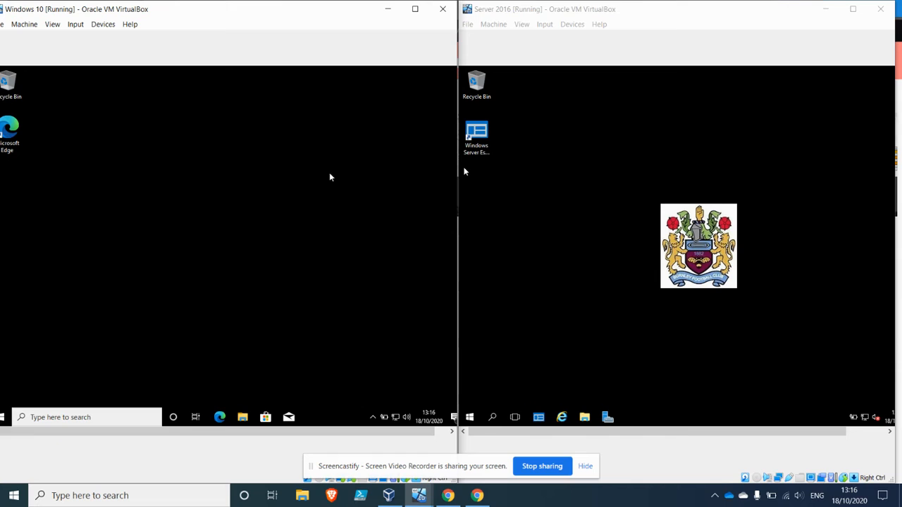
mouse_move(241, 170)
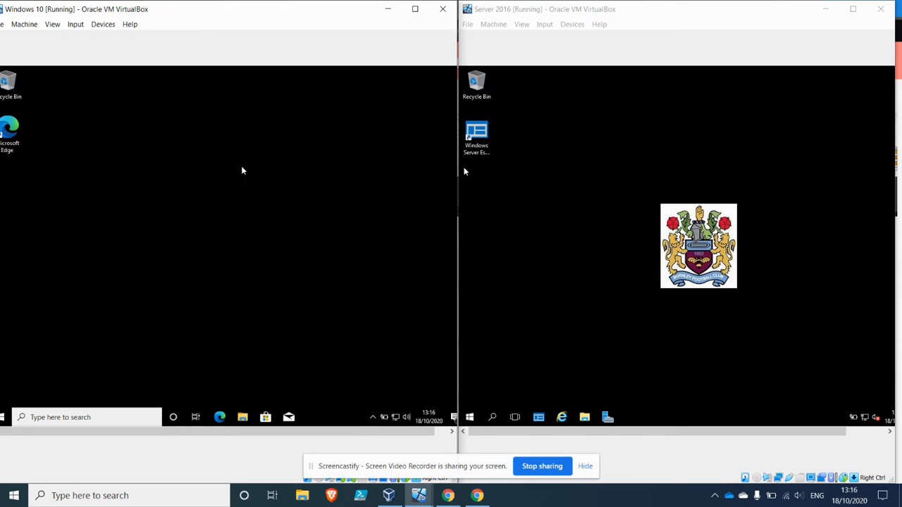
mouse_move(581, 213)
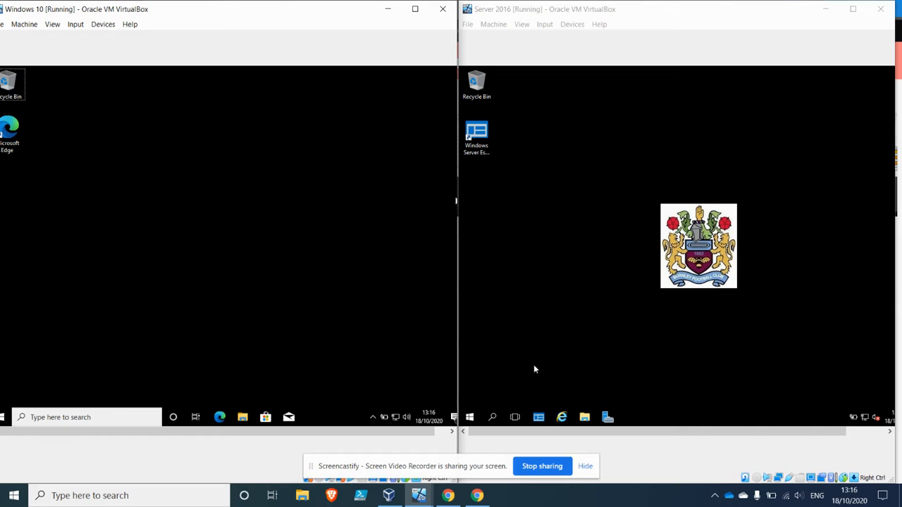
Create and attach a 1000 MB virtual disk Backup.vhd on the Desktop via Disk Management
right_click(13, 495)
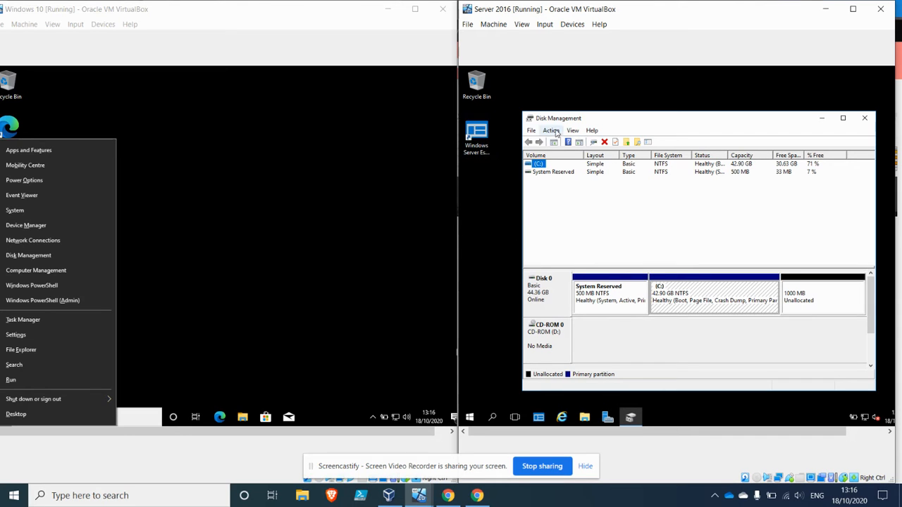
left_click(551, 130)
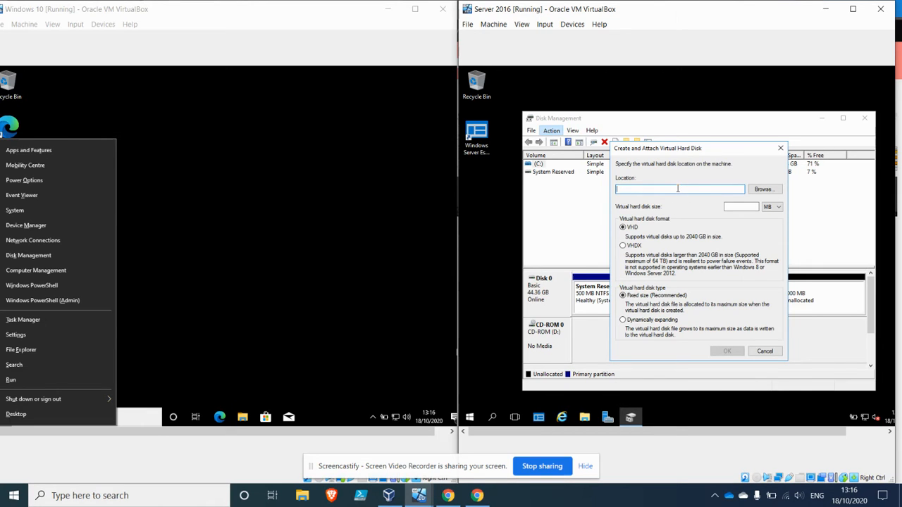
left_click(764, 188)
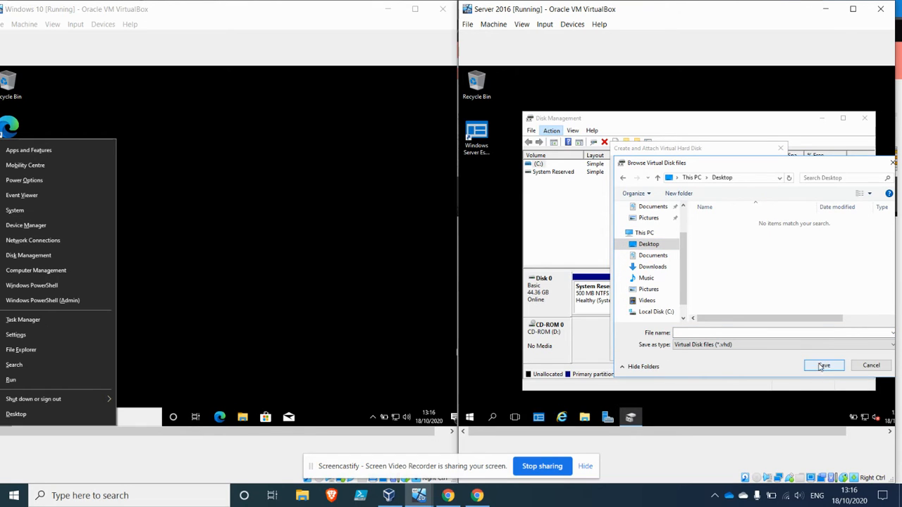
type("Ba")
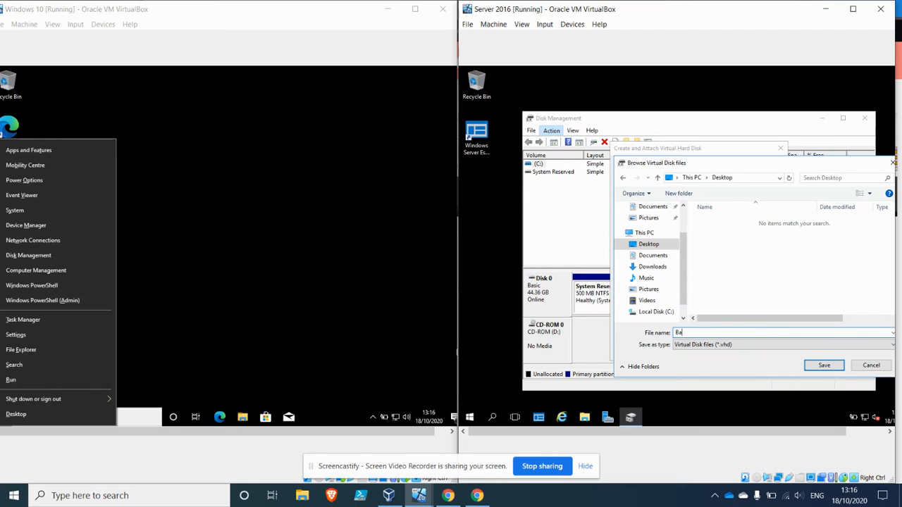
type("ckup")
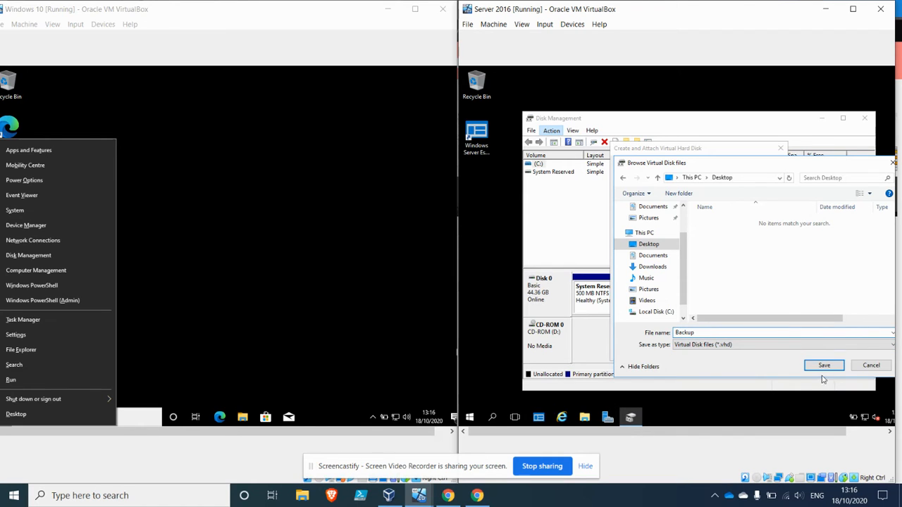
left_click(823, 365)
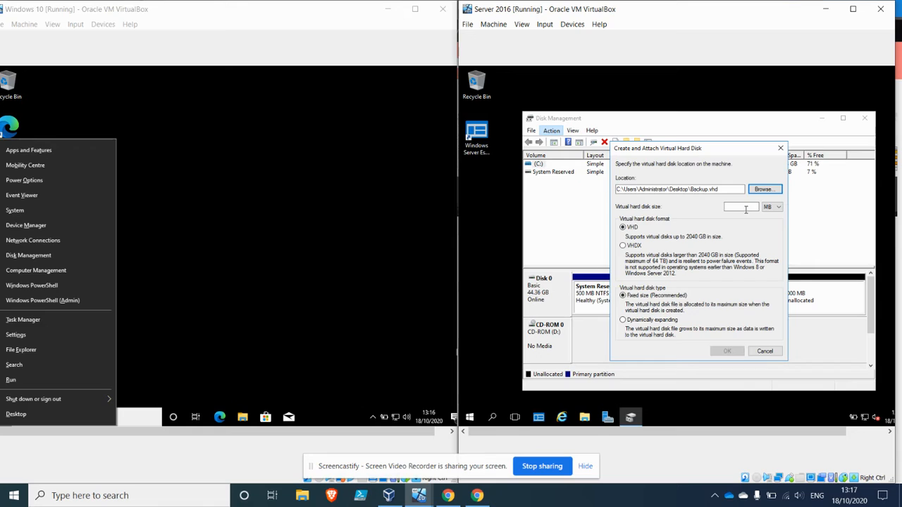
left_click(738, 206)
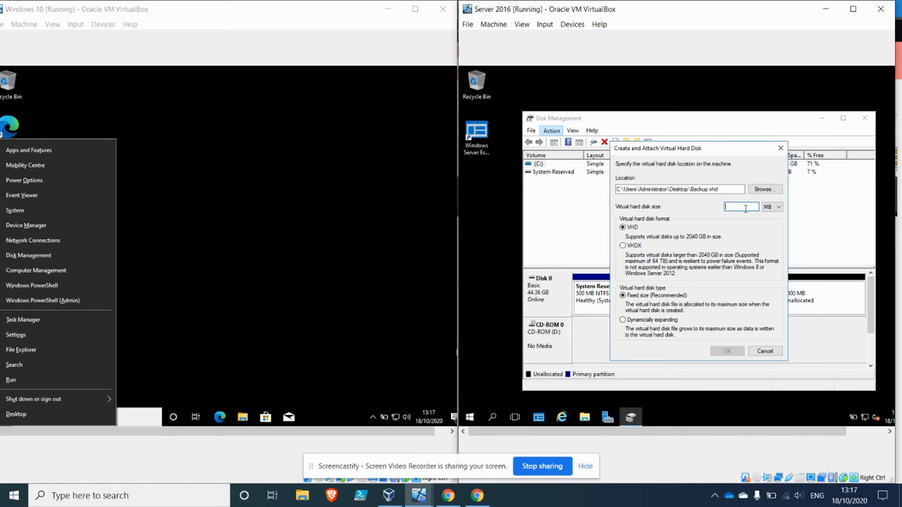
type("1000")
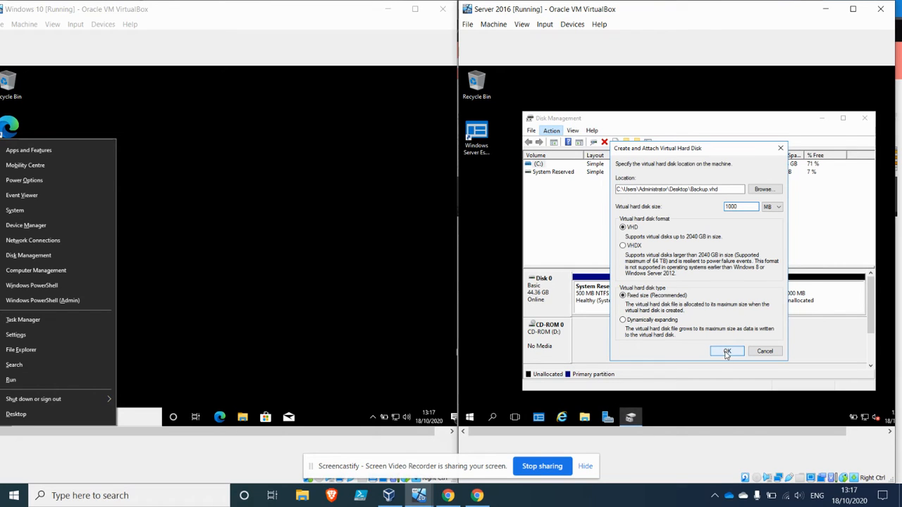
left_click(726, 351)
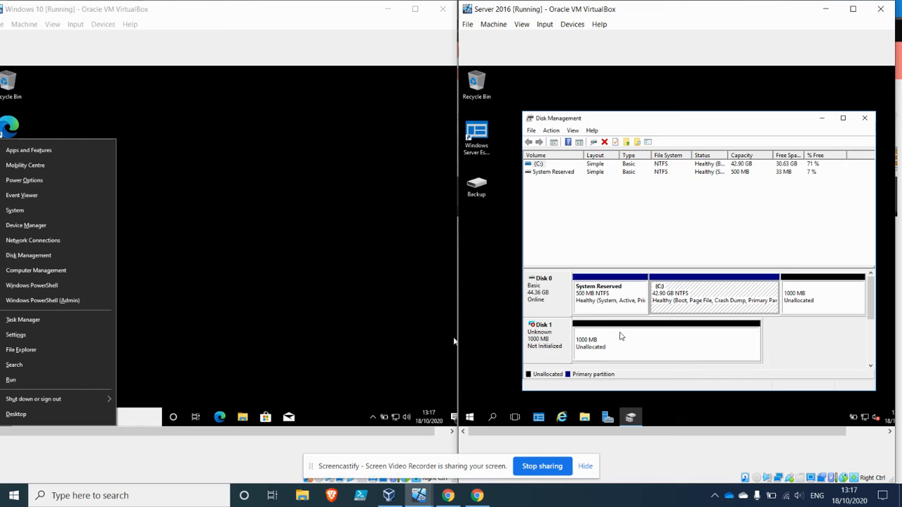
mouse_move(551, 339)
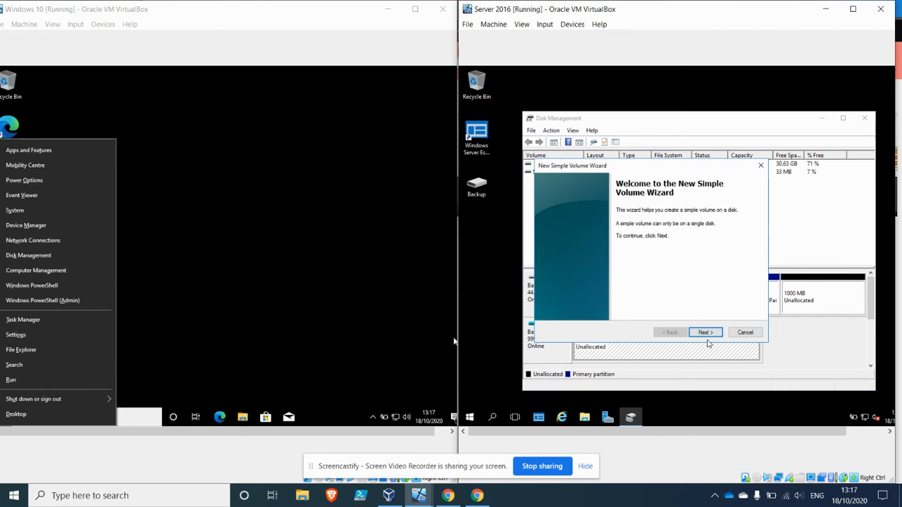
Run the New Simple Volume wizard, keeping drive letter E and NTFS quick format
left_click(705, 332)
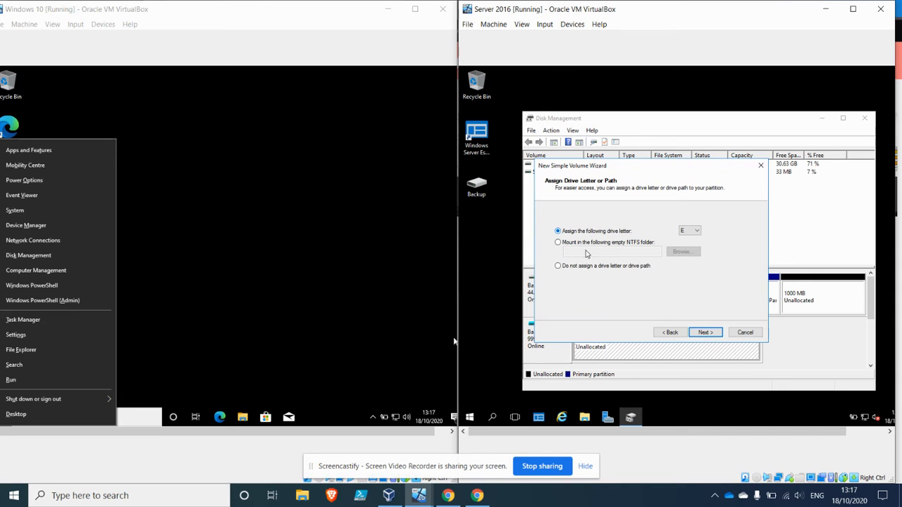
left_click(704, 331)
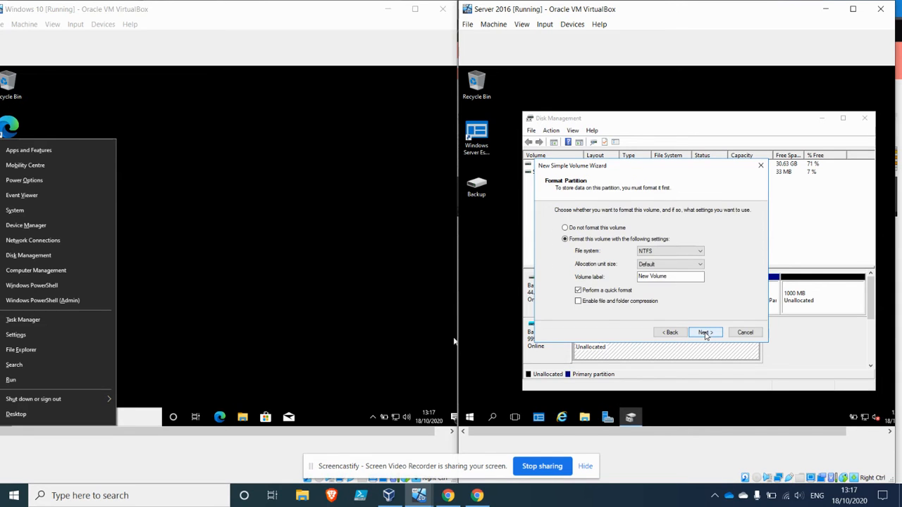
left_click(705, 332)
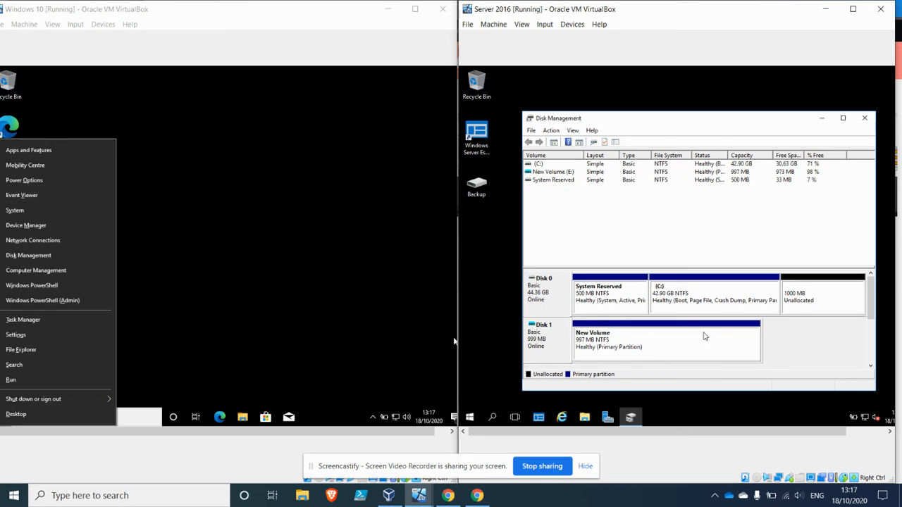
mouse_move(616, 414)
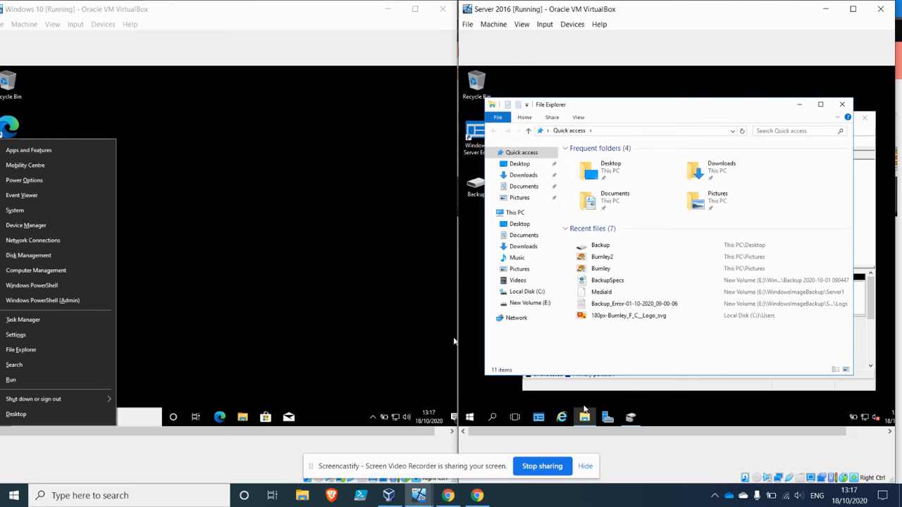
mouse_move(584, 416)
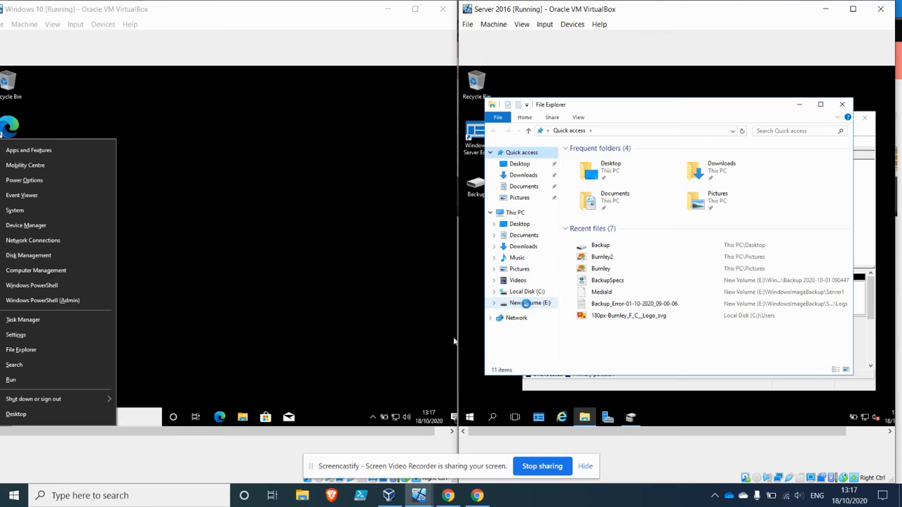
Open the Properties of New Volume (E:) from File Explorer's navigation pane
right_click(528, 302)
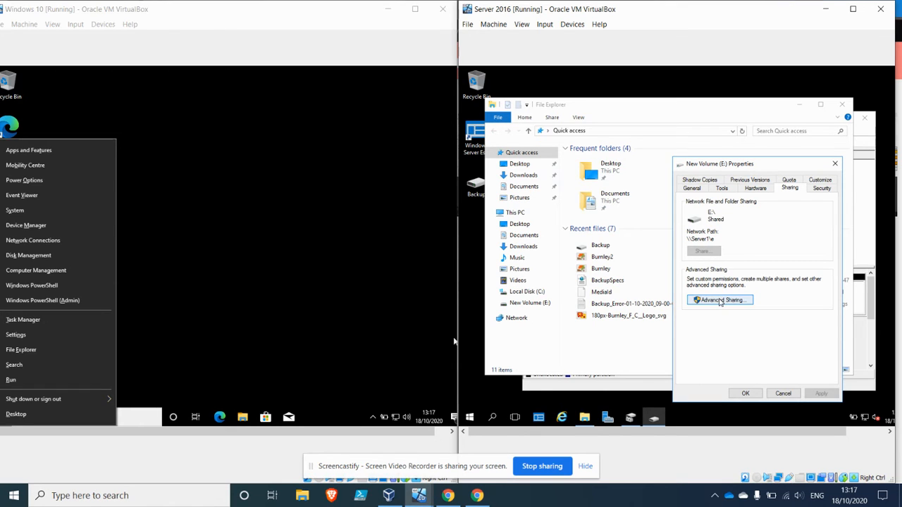
Replace the existing entry in drive E's share permissions with user Alice
left_click(718, 299)
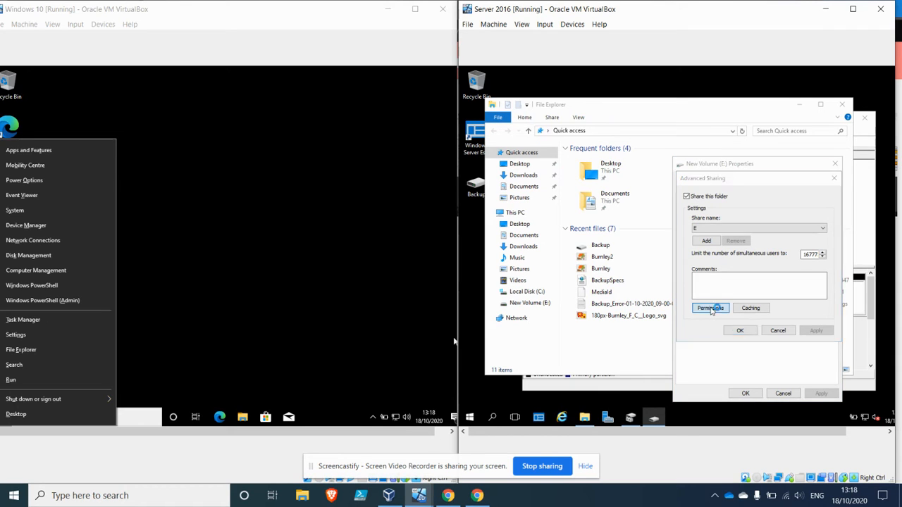
left_click(709, 308)
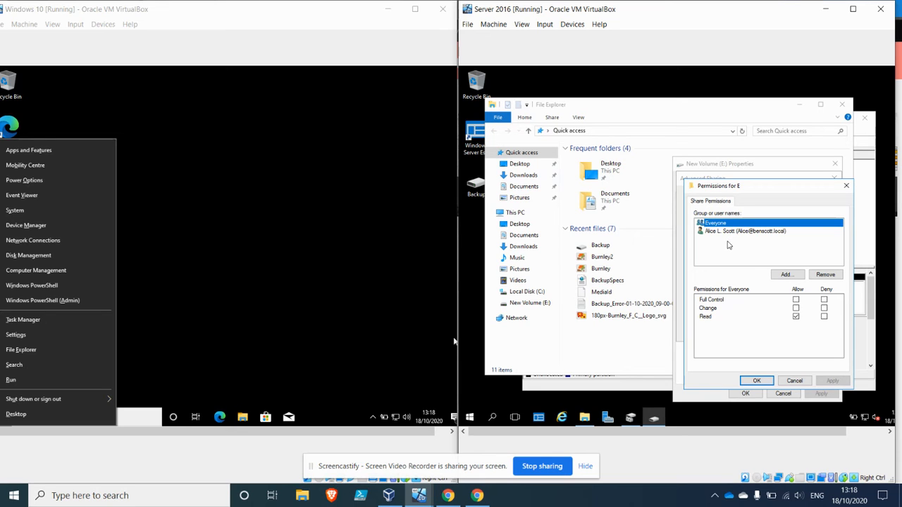
left_click(825, 274)
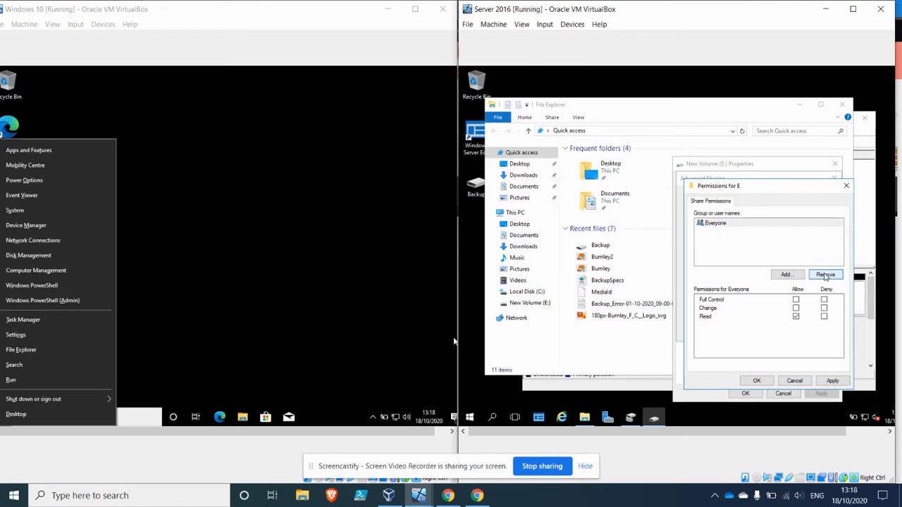
left_click(784, 274)
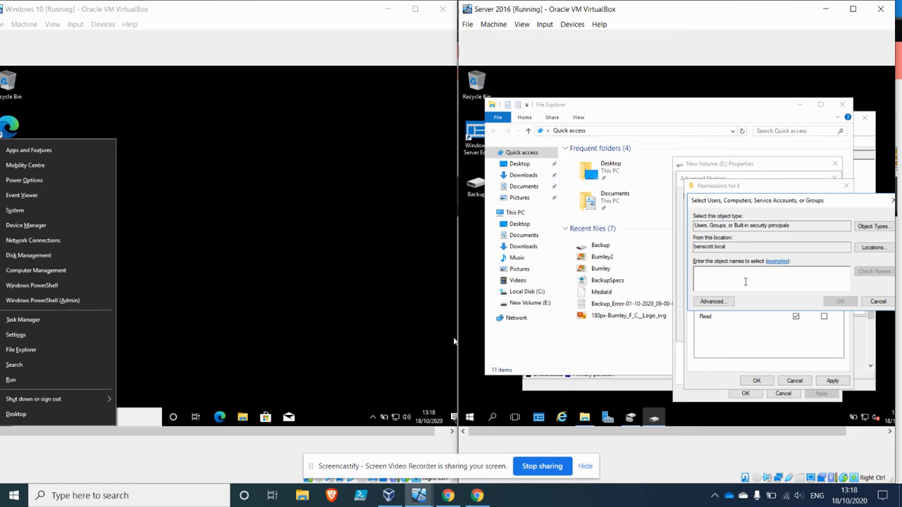
type("Alice")
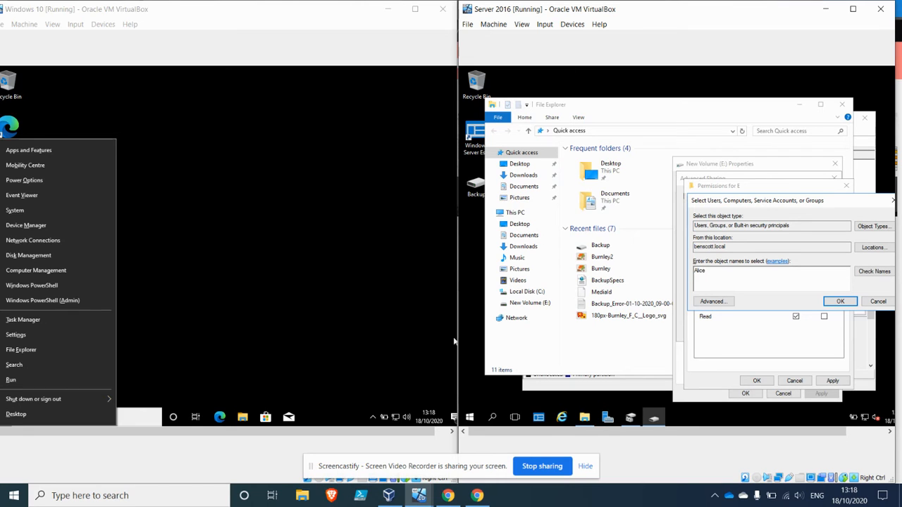
left_click(874, 271)
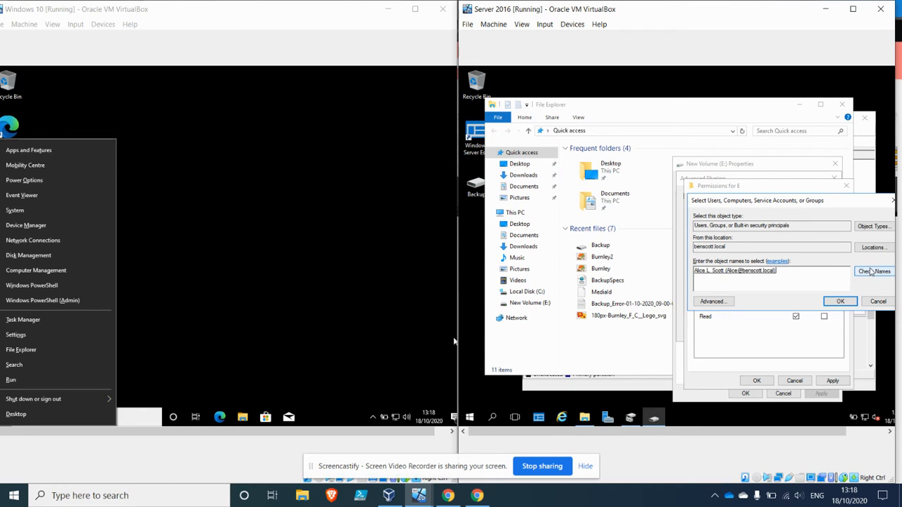
mouse_move(815, 306)
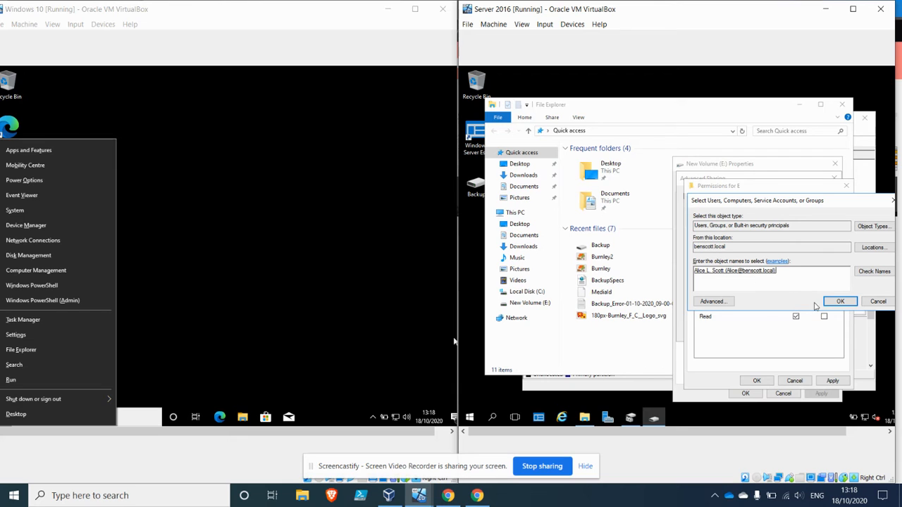
mouse_move(824, 303)
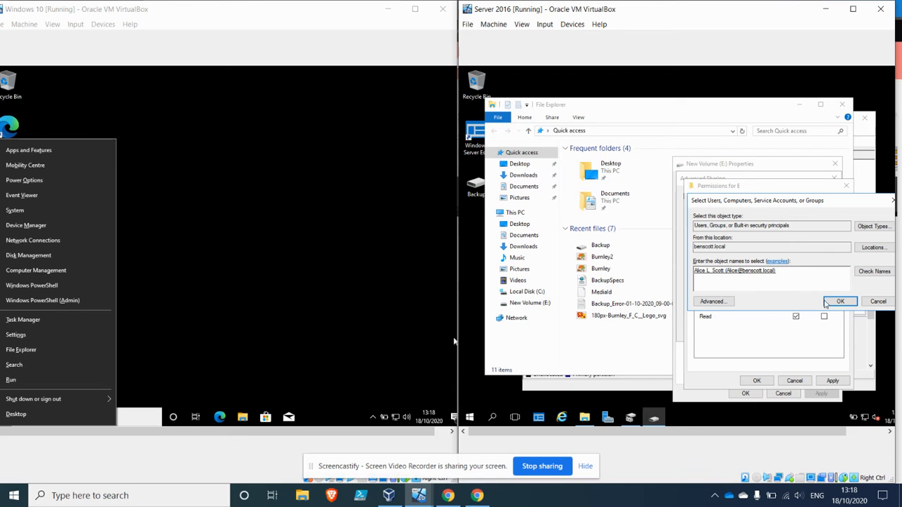
Grant Alice Change and Read share permissions and confirm Advanced Sharing
left_click(839, 301)
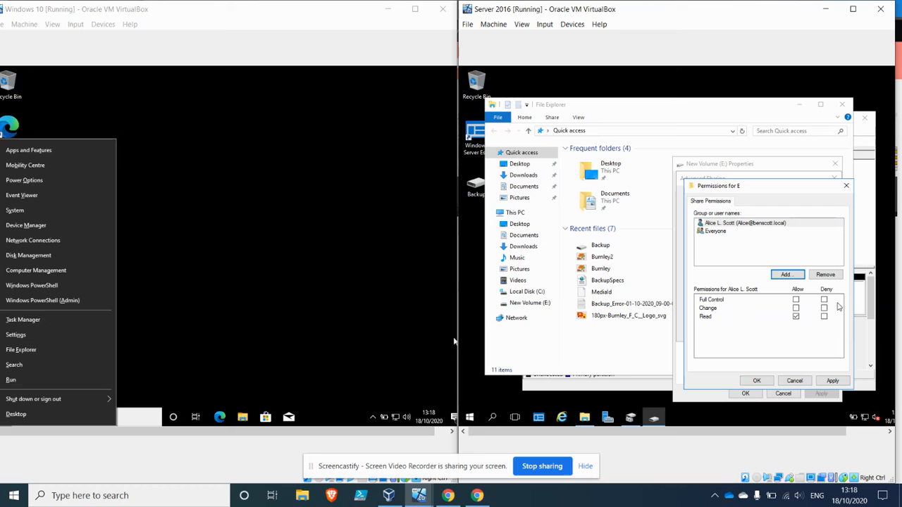
left_click(796, 299)
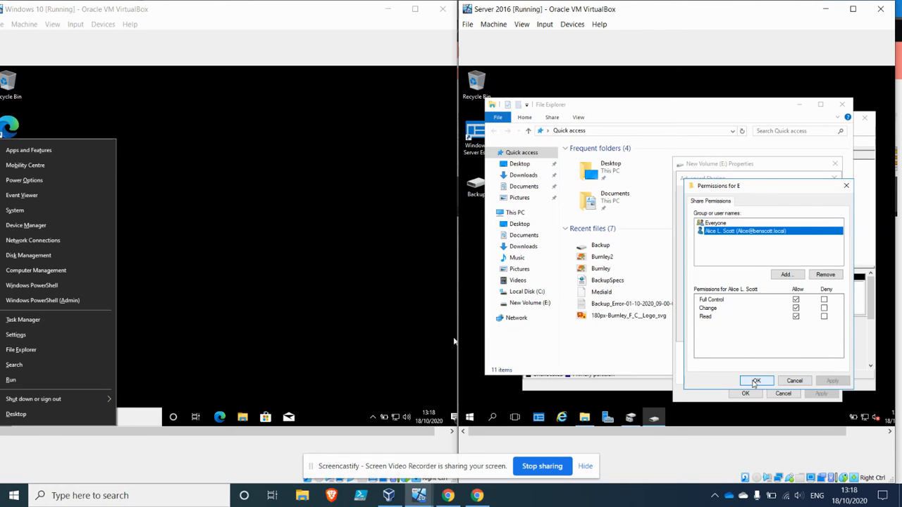
left_click(756, 380)
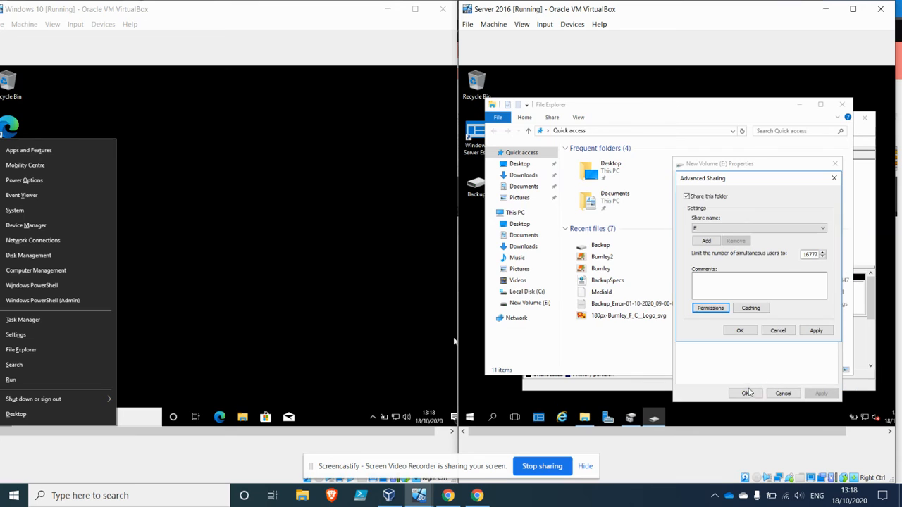
left_click(739, 331)
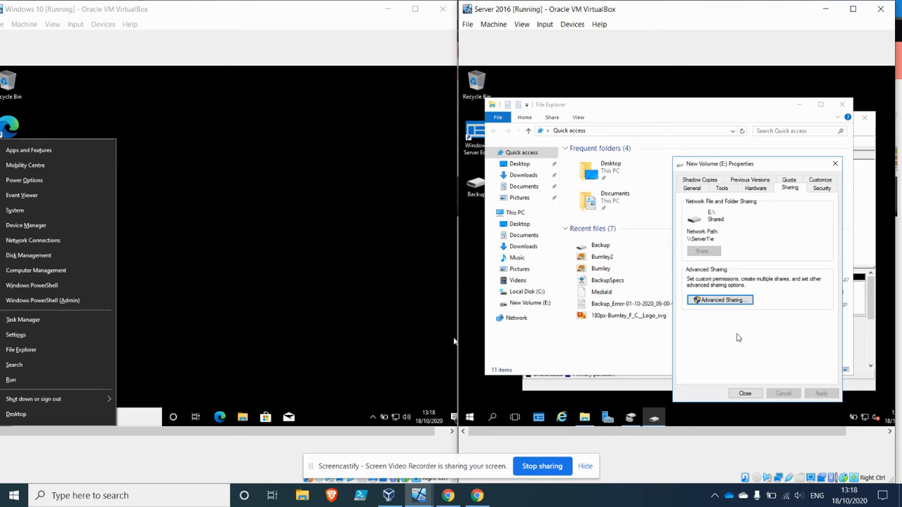
mouse_move(699, 349)
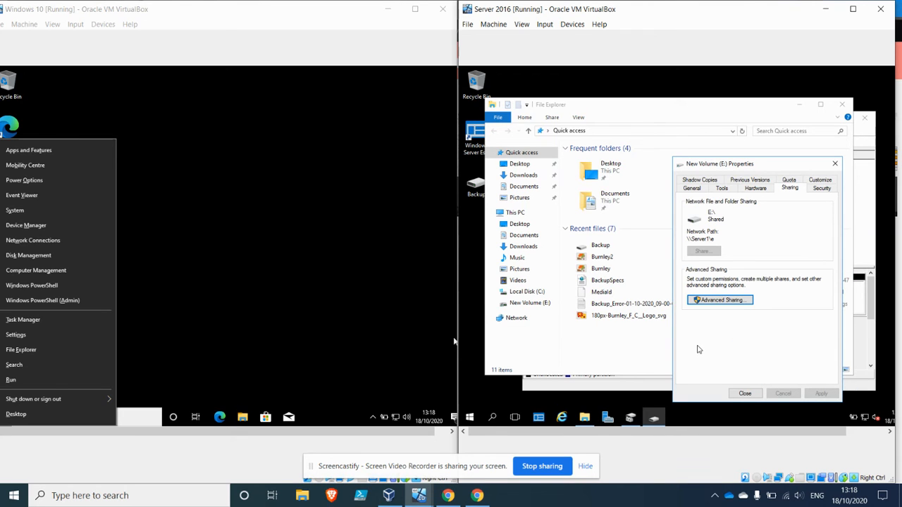
mouse_move(654, 333)
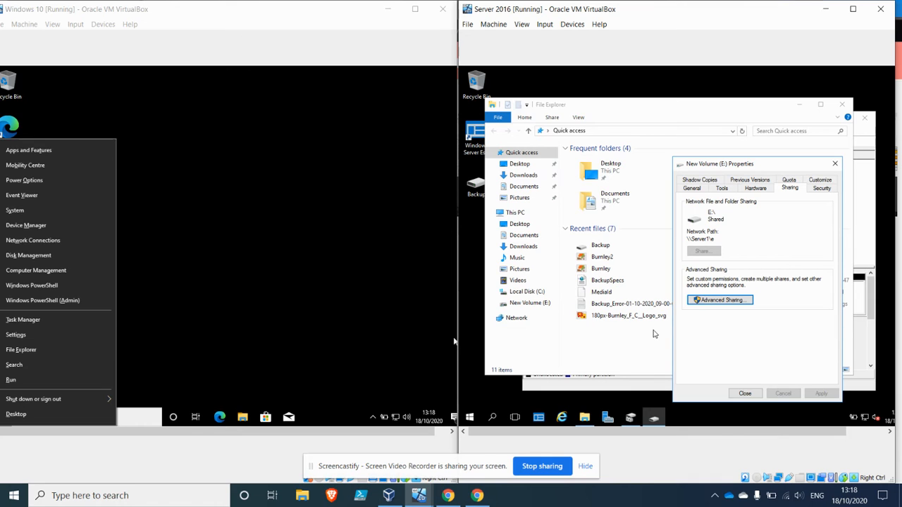
left_click(218, 342)
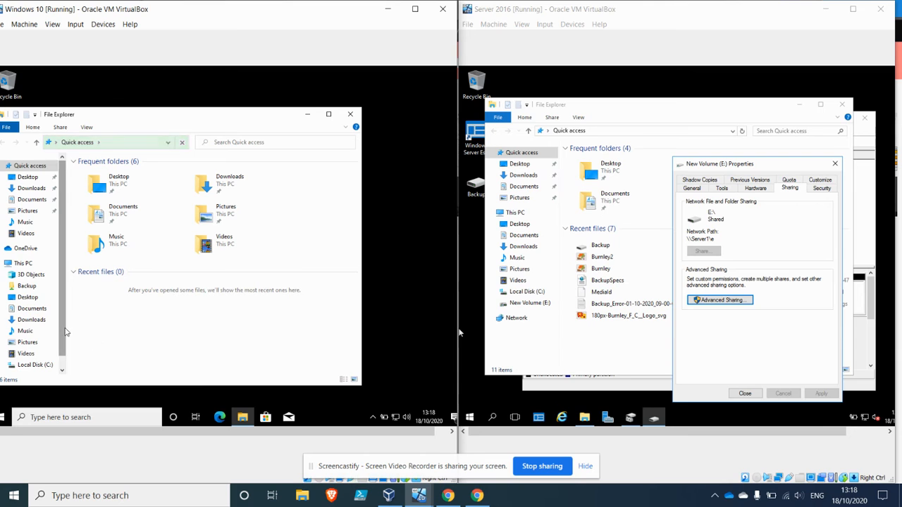
Start mapping a network drive from Network, choosing drive letter Z:
right_click(23, 263)
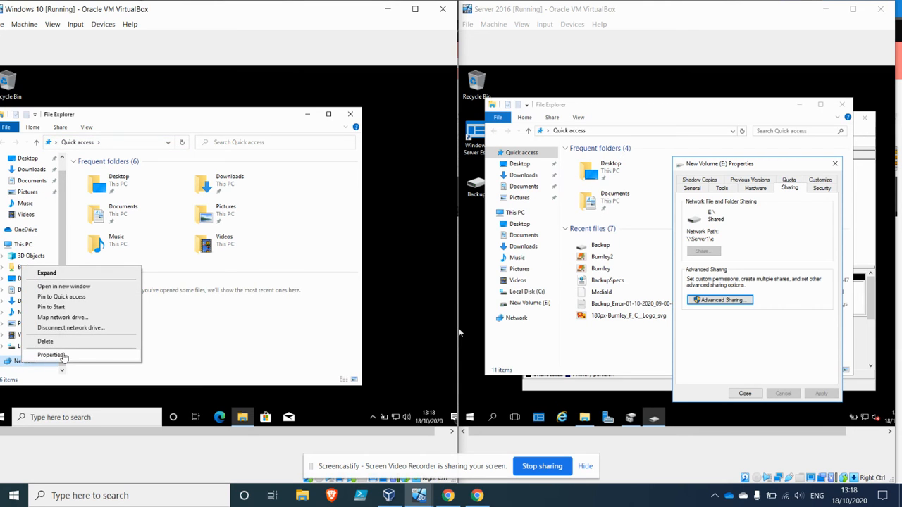
left_click(50, 355)
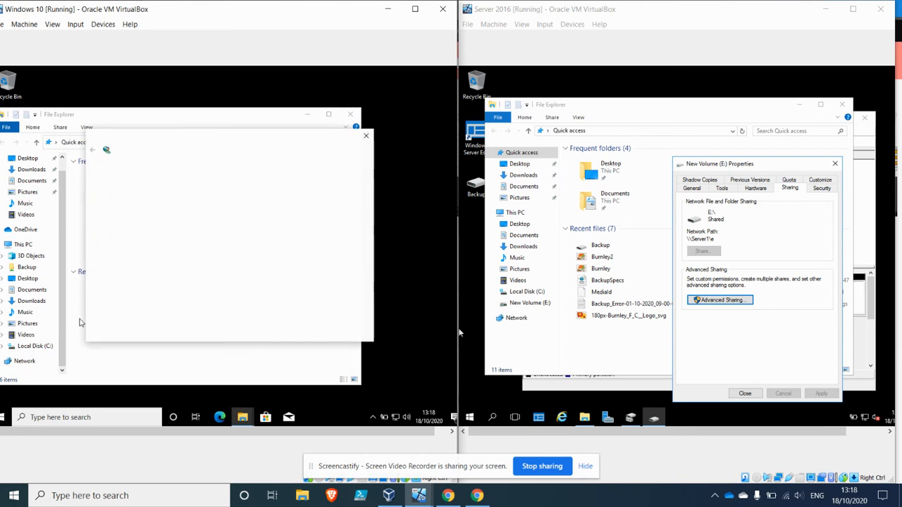
left_click(217, 211)
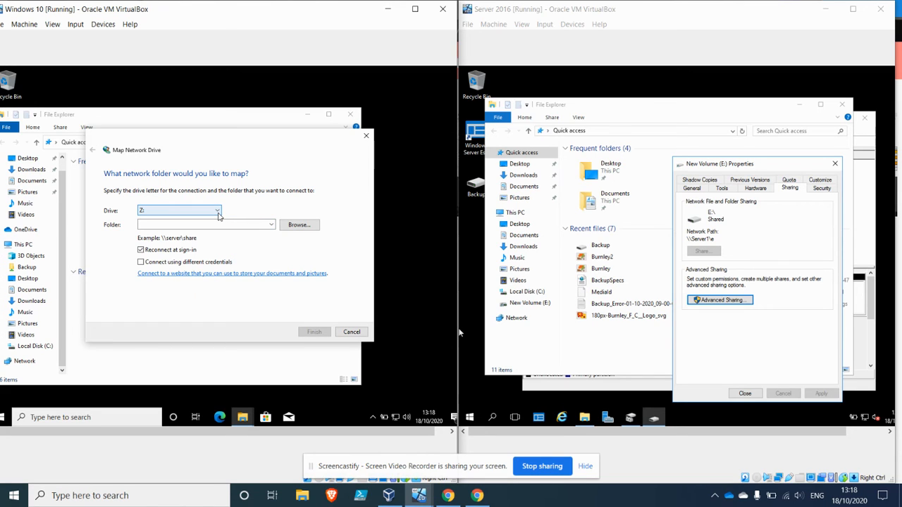
left_click(299, 224)
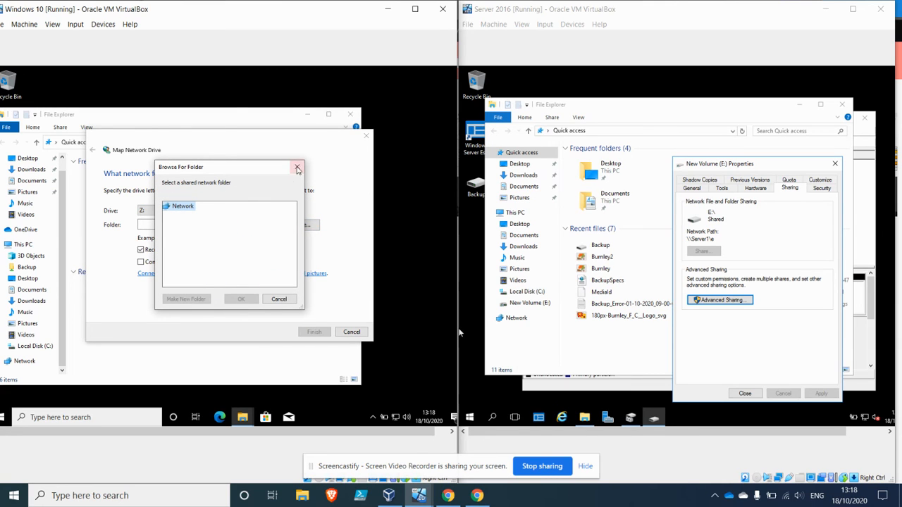
left_click(297, 168)
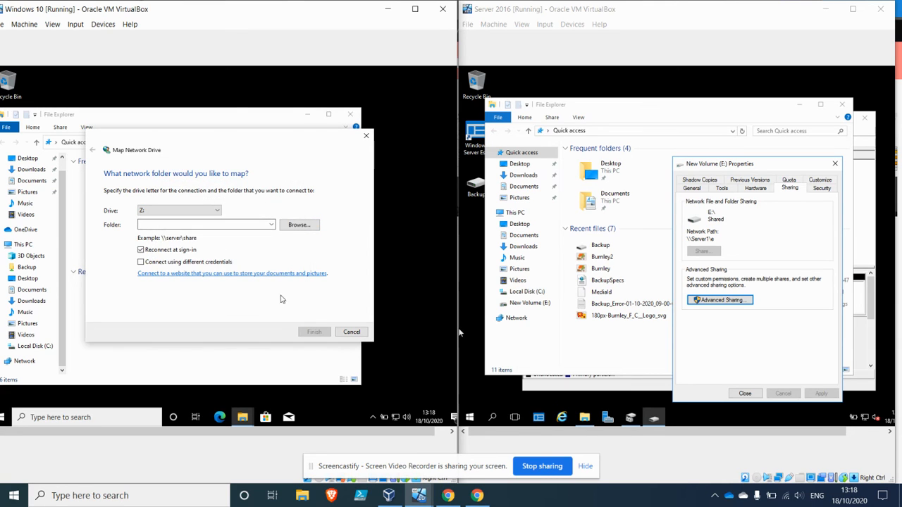
Enter \\Server1\e as the folder path for drive Z:
left_click(204, 224)
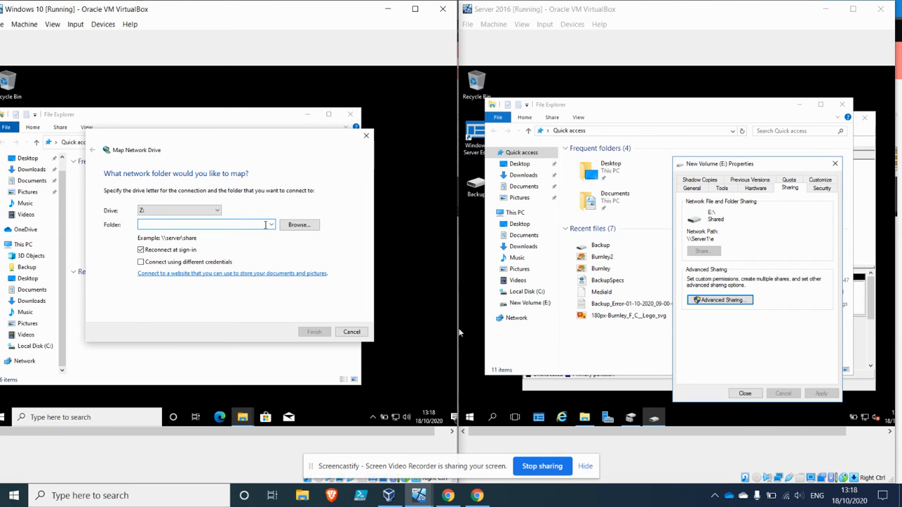
type("\\\\")
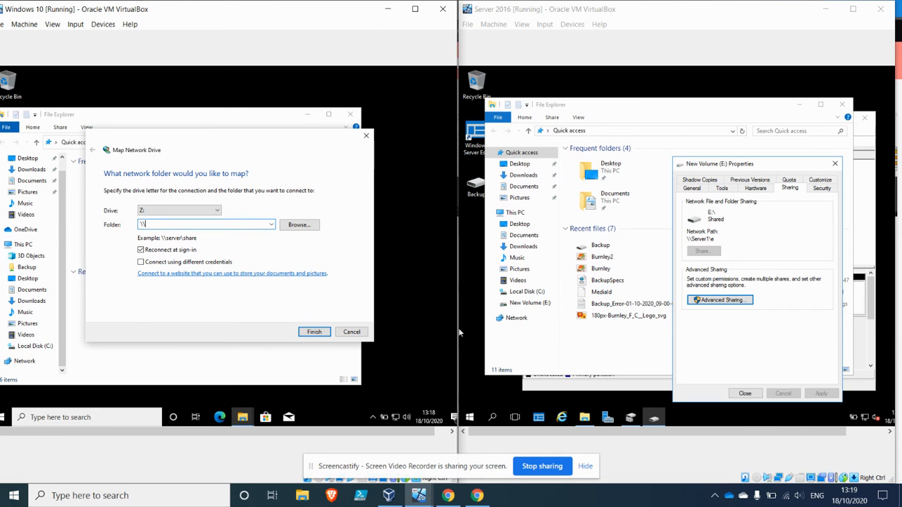
type("Server")
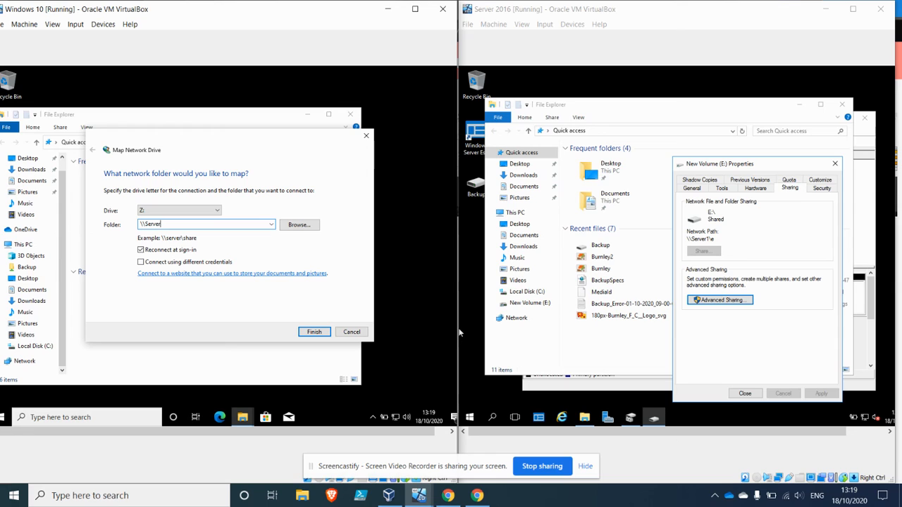
type("1")
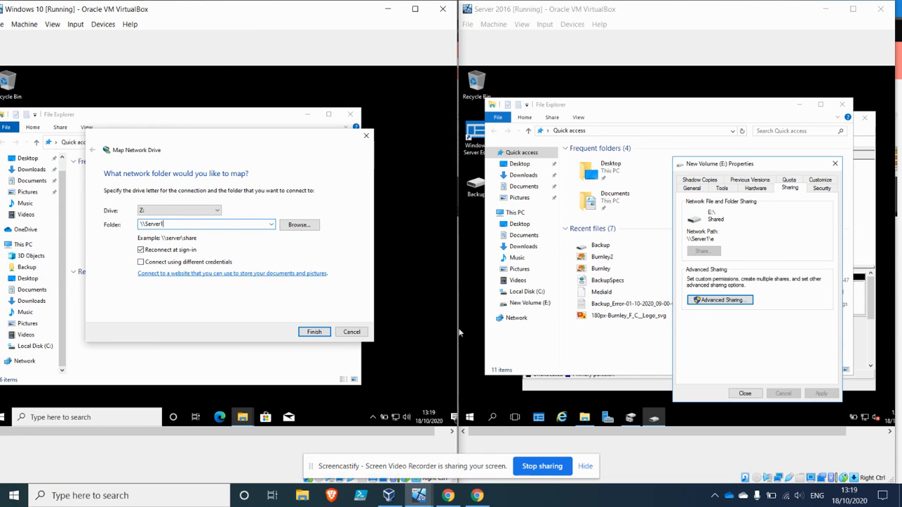
type("e")
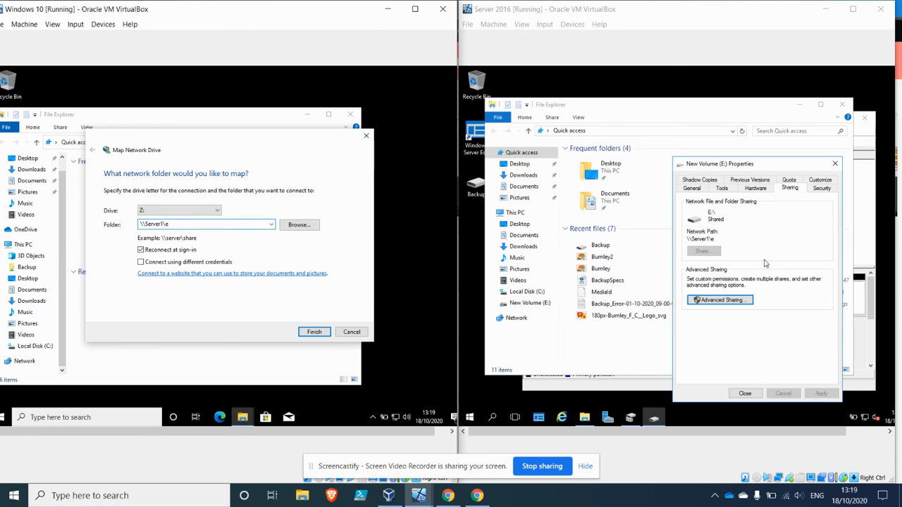
double_click(700, 238)
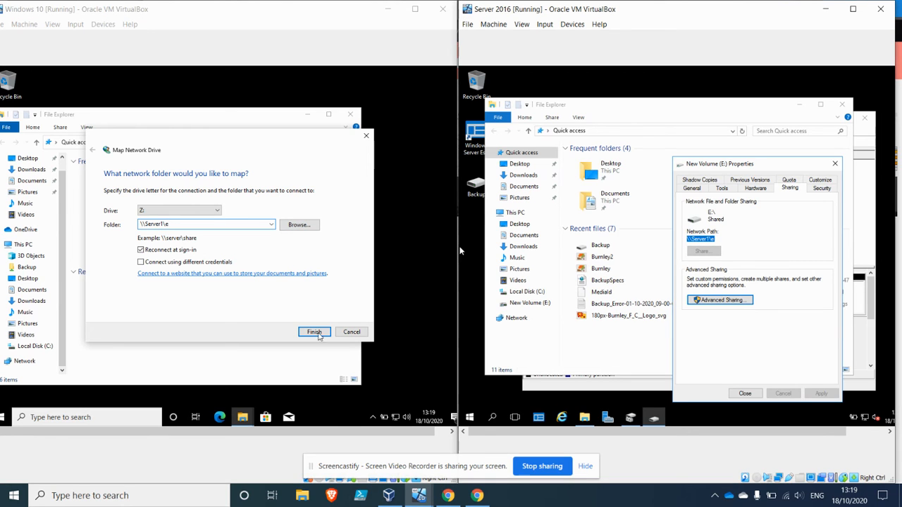
left_click(299, 224)
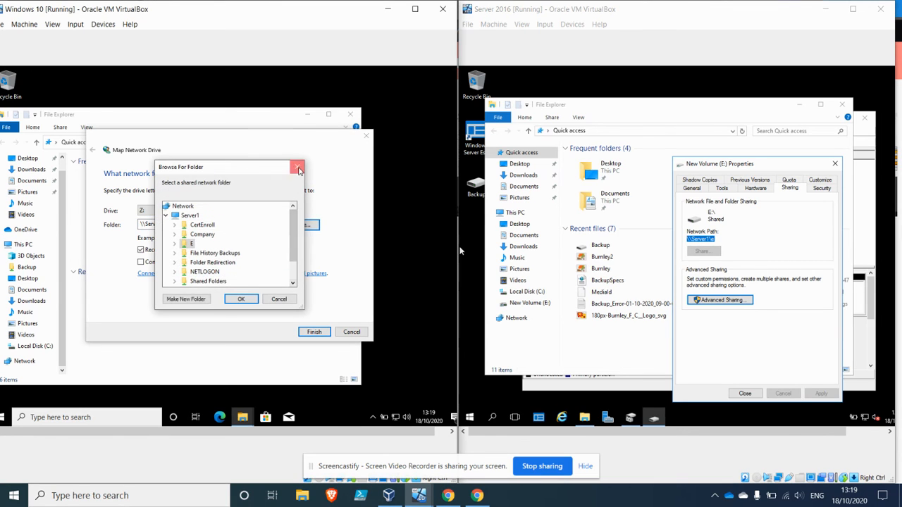
left_click(297, 167)
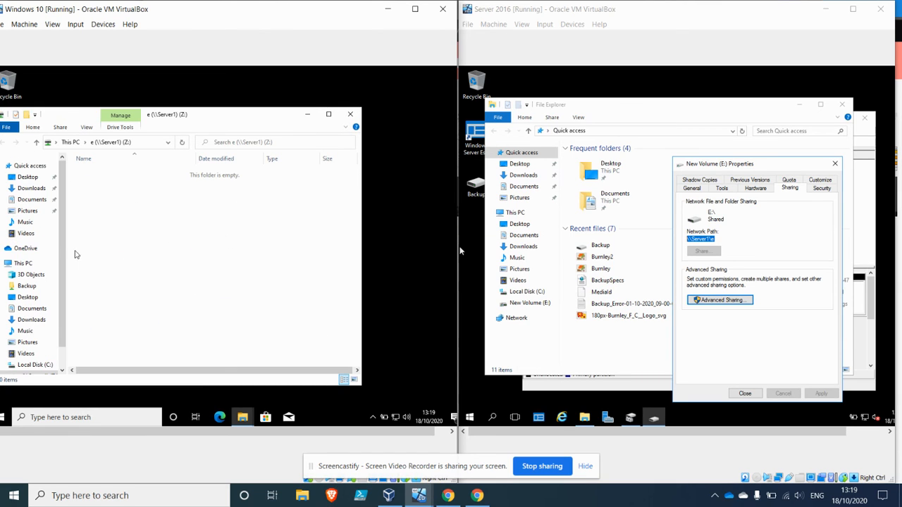
Save the 'hi peeps' Notepad note as test on the mapped Z: share
scroll("down", 3)
type("hi peeps")
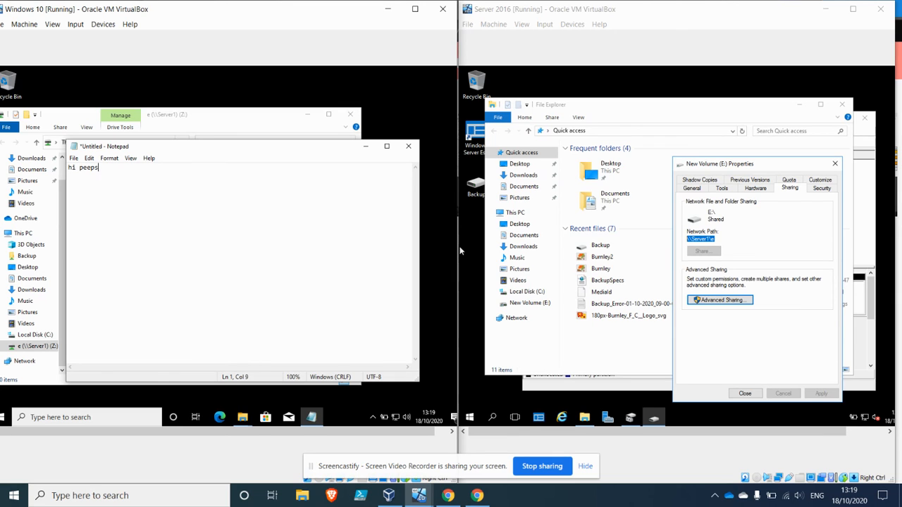
left_click(73, 158)
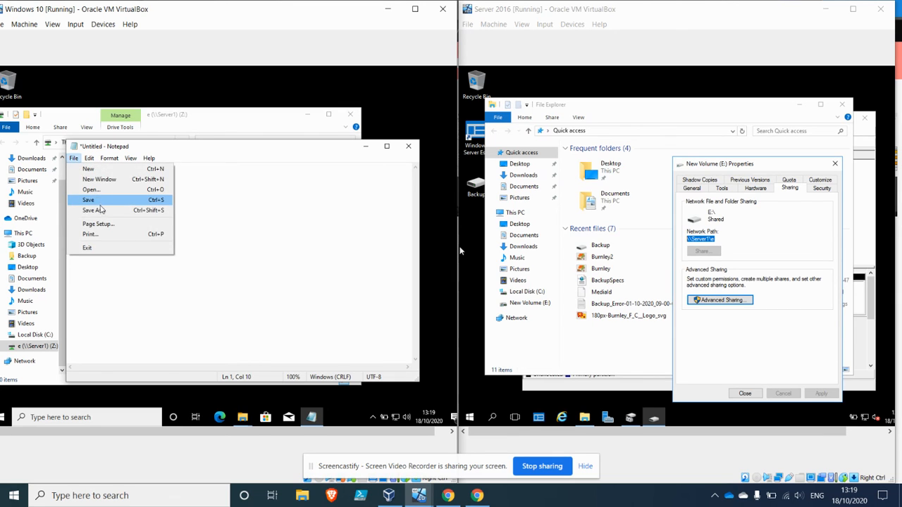
left_click(88, 199)
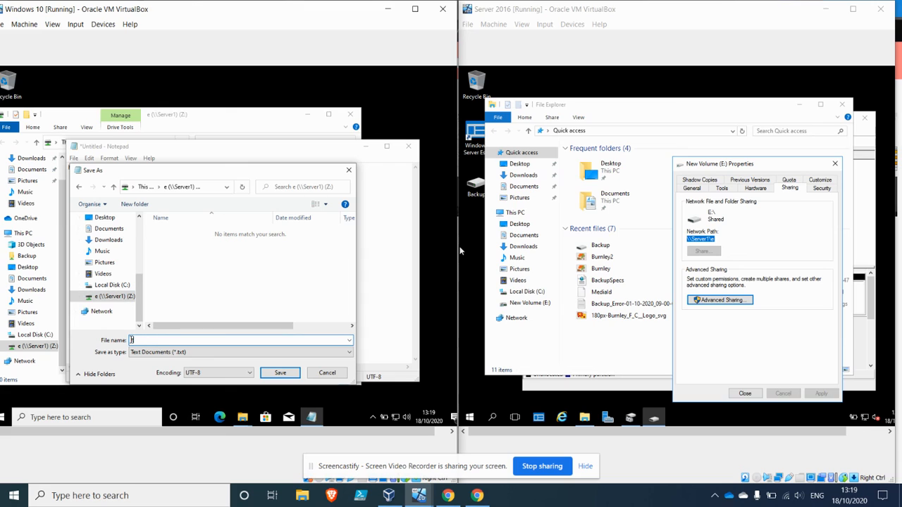
type("tessert")
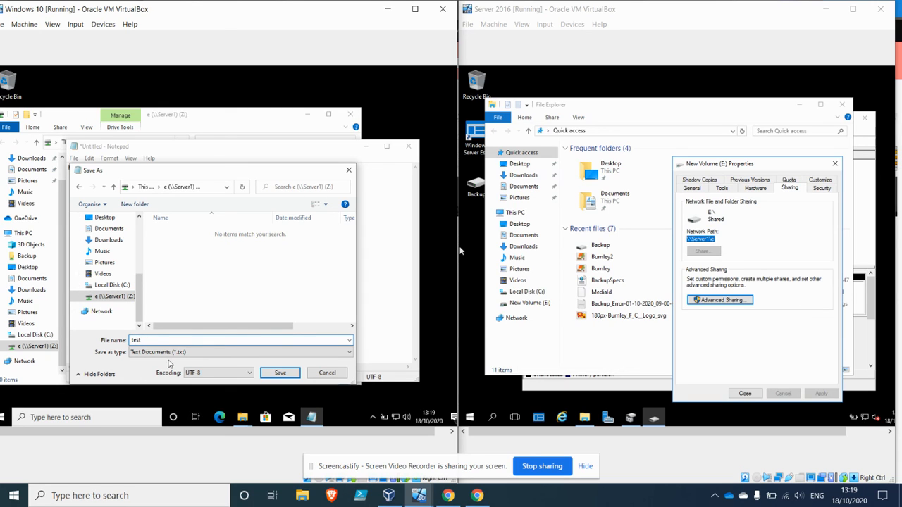
left_click(280, 373)
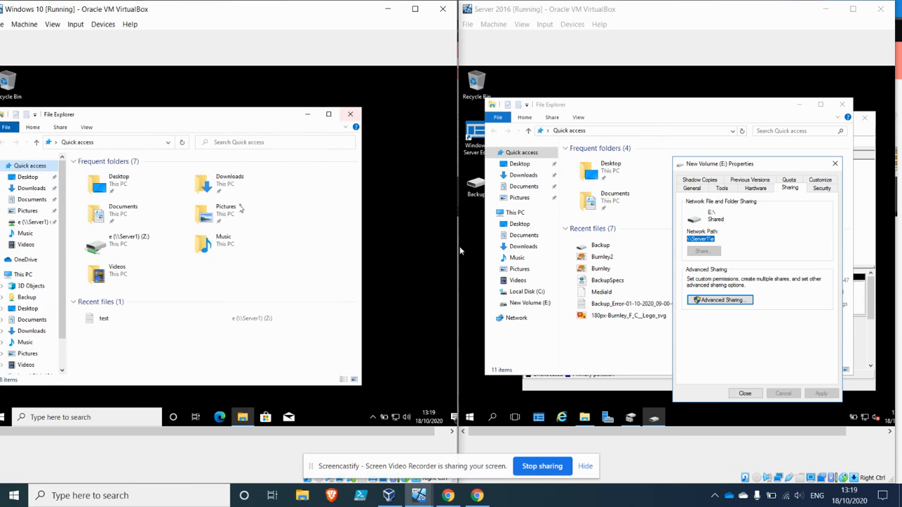
Open drive Z: to show test, and close the server's drive E Properties
left_click(127, 243)
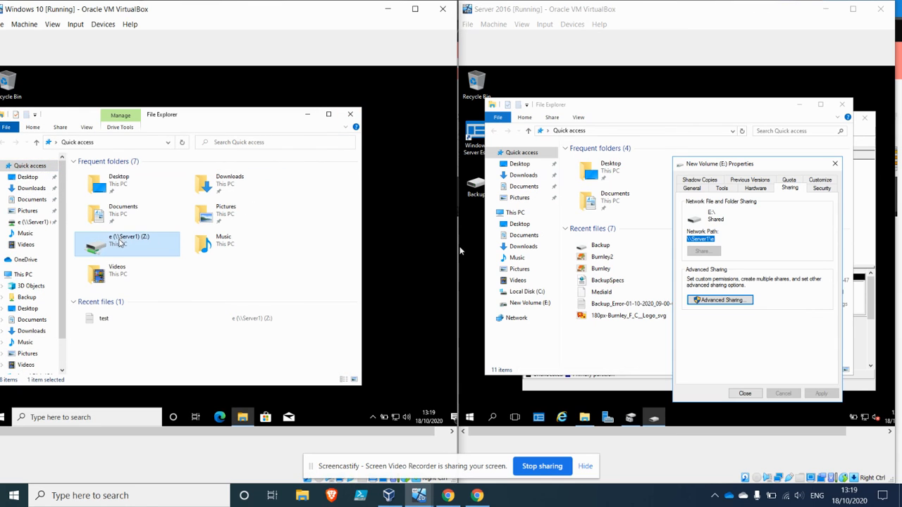
double_click(127, 240)
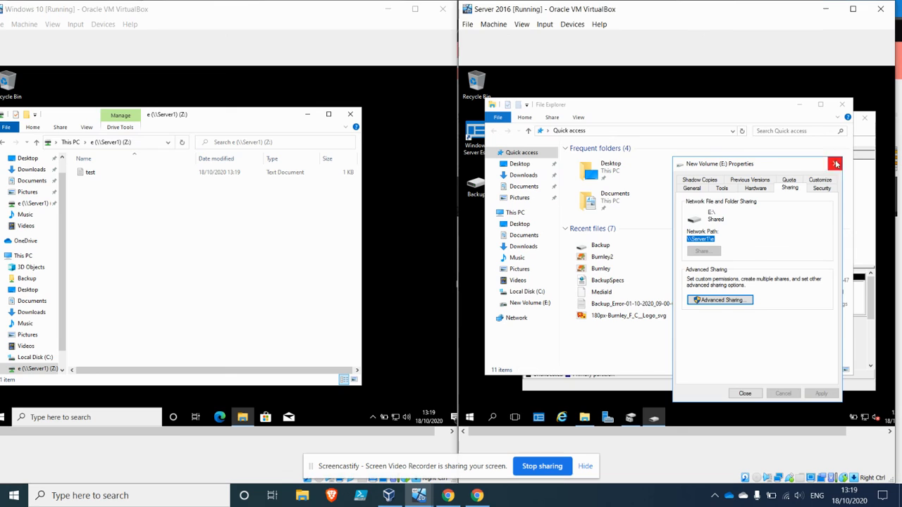
left_click(834, 163)
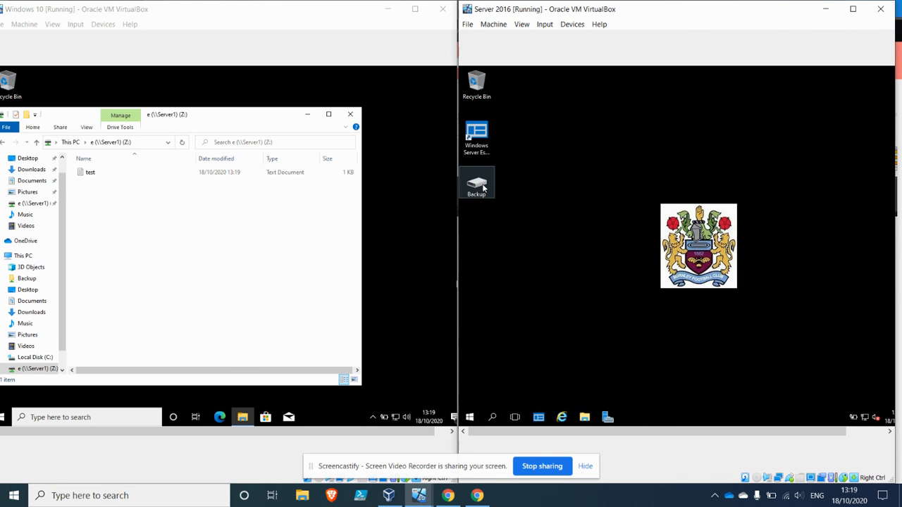
mouse_move(476, 181)
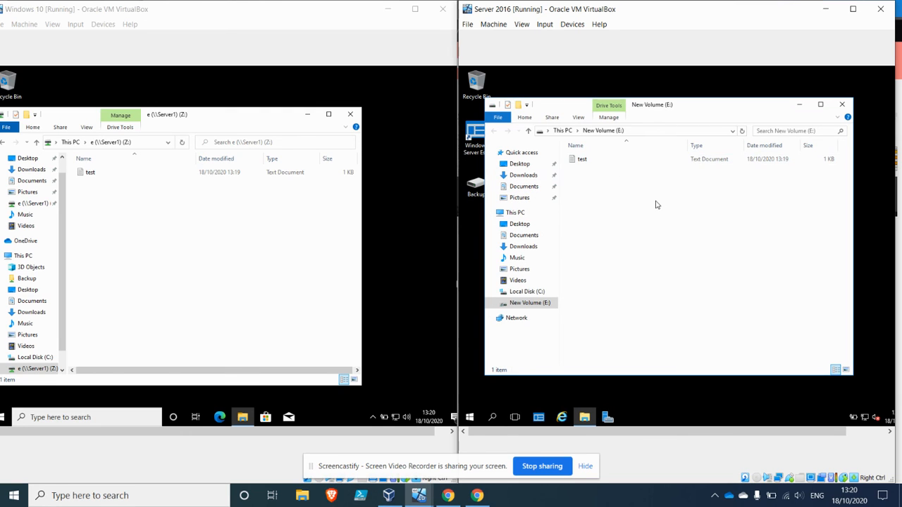
mouse_move(641, 218)
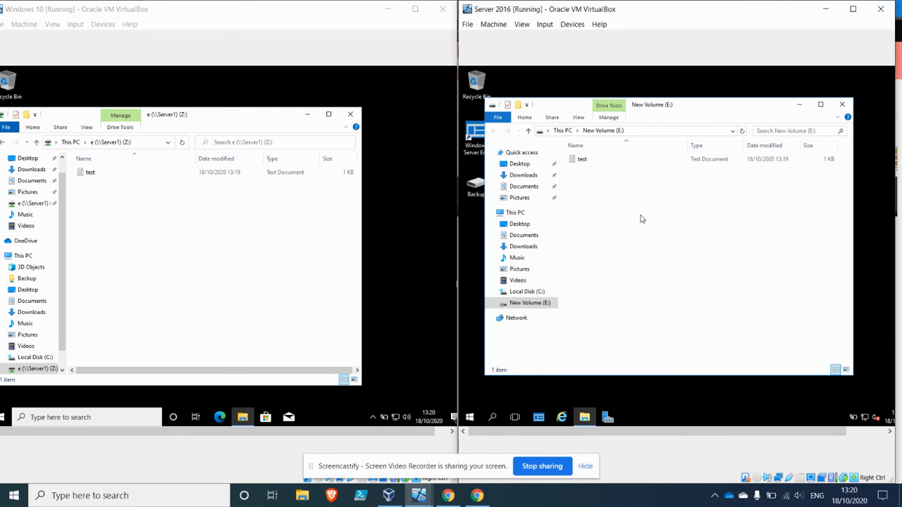
mouse_move(603, 210)
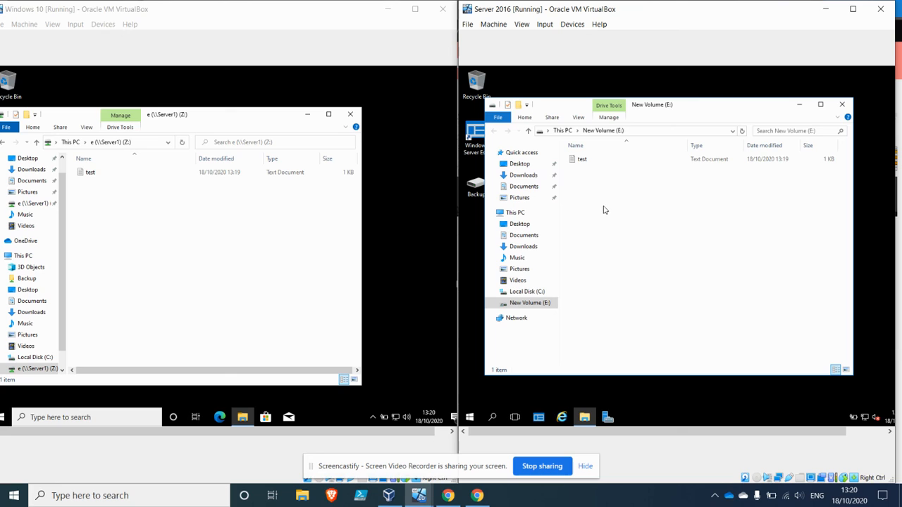